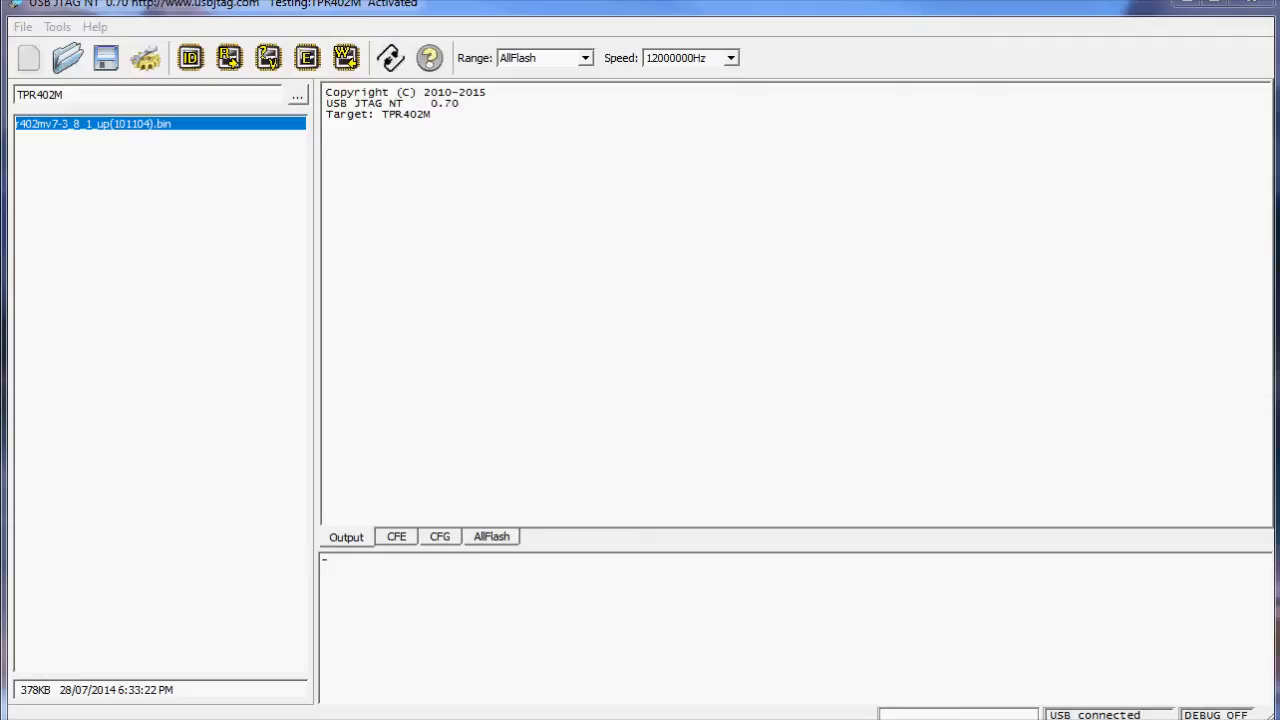
mouse_move(1100, 400)
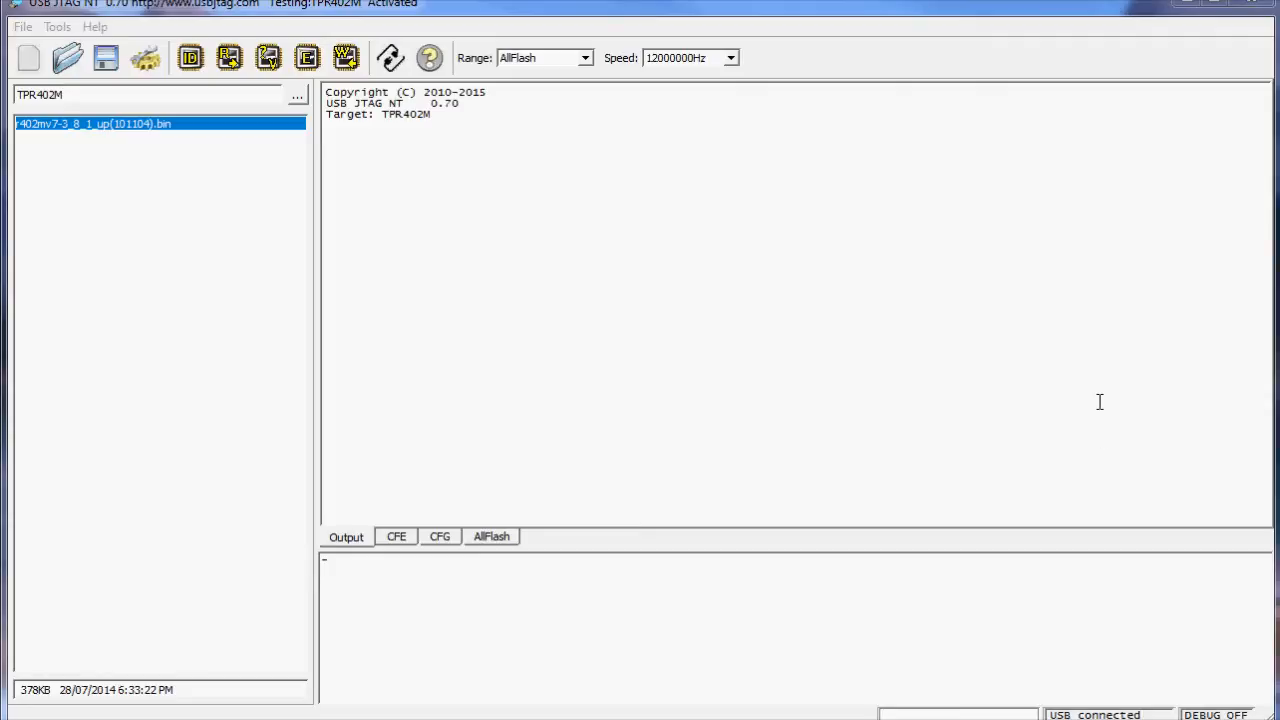
mouse_move(804, 320)
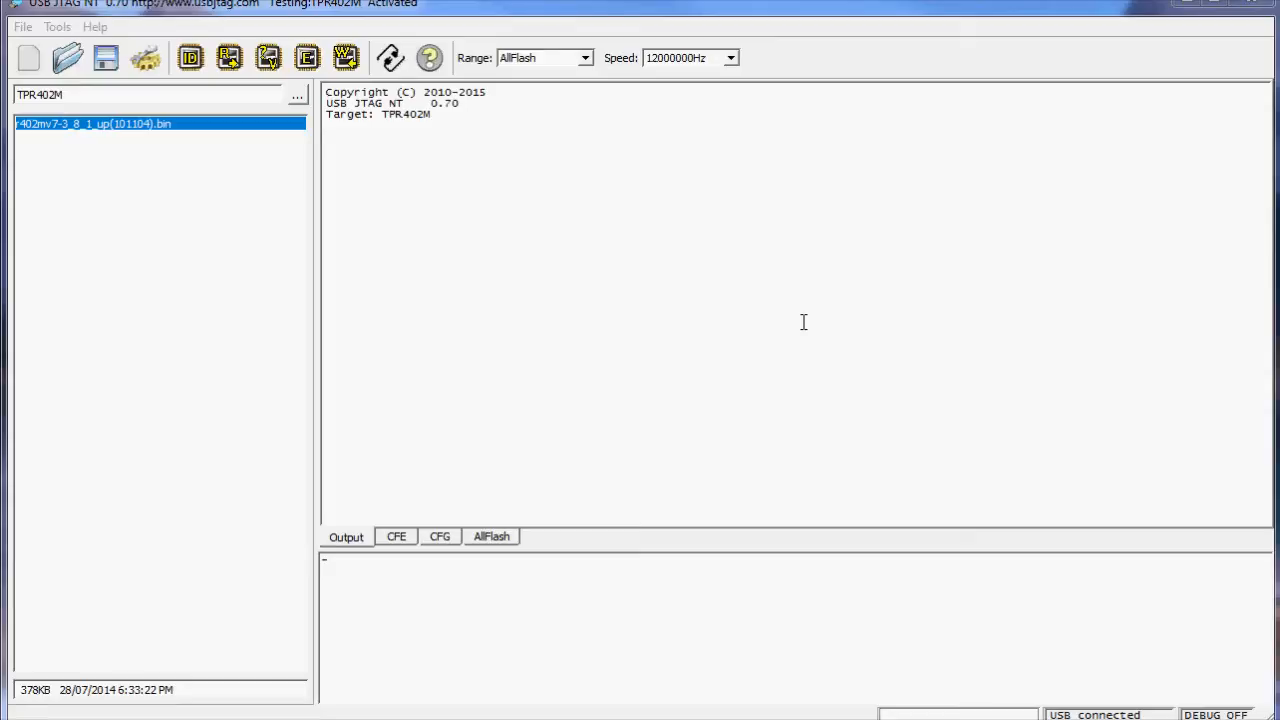
mouse_move(836, 332)
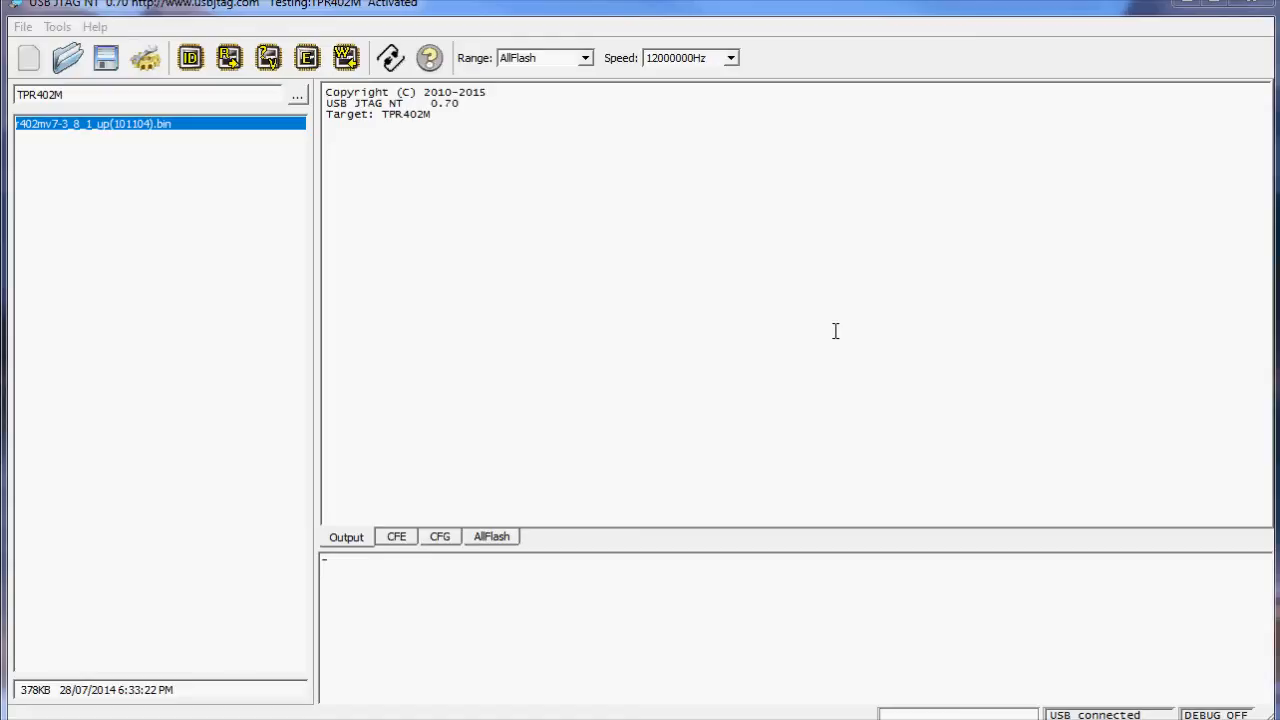
mouse_move(644, 248)
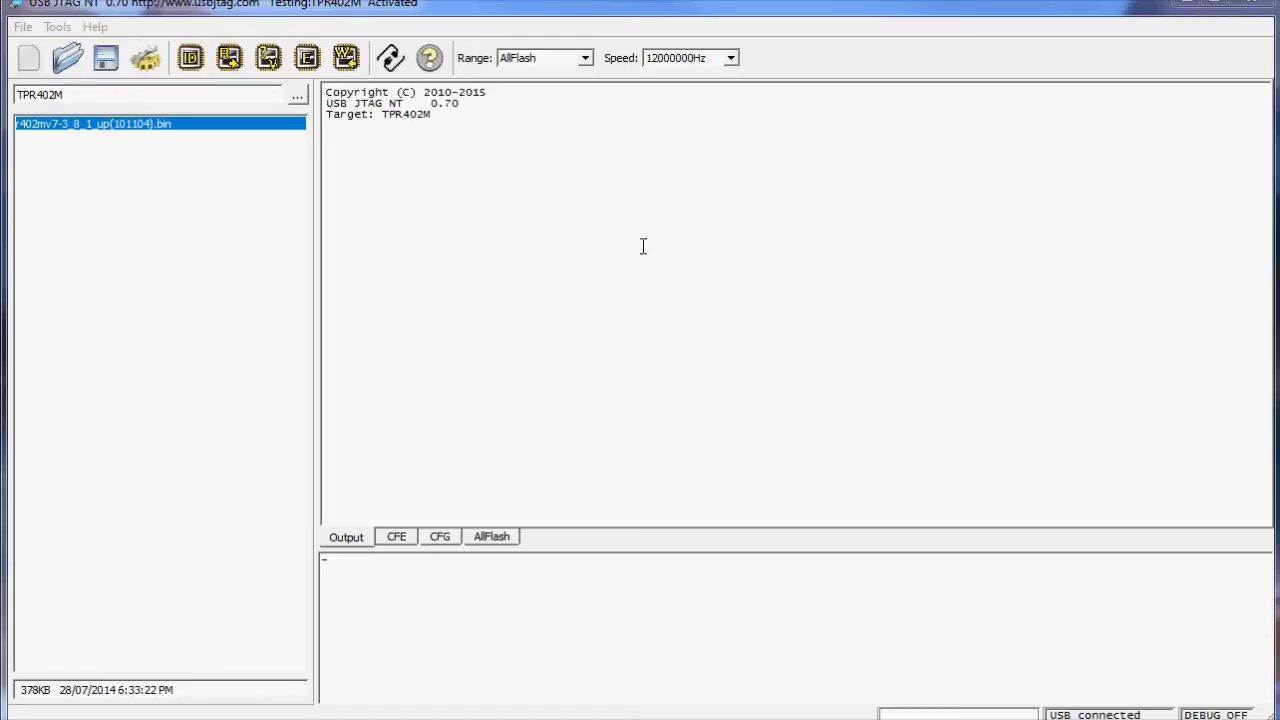
mouse_move(600, 284)
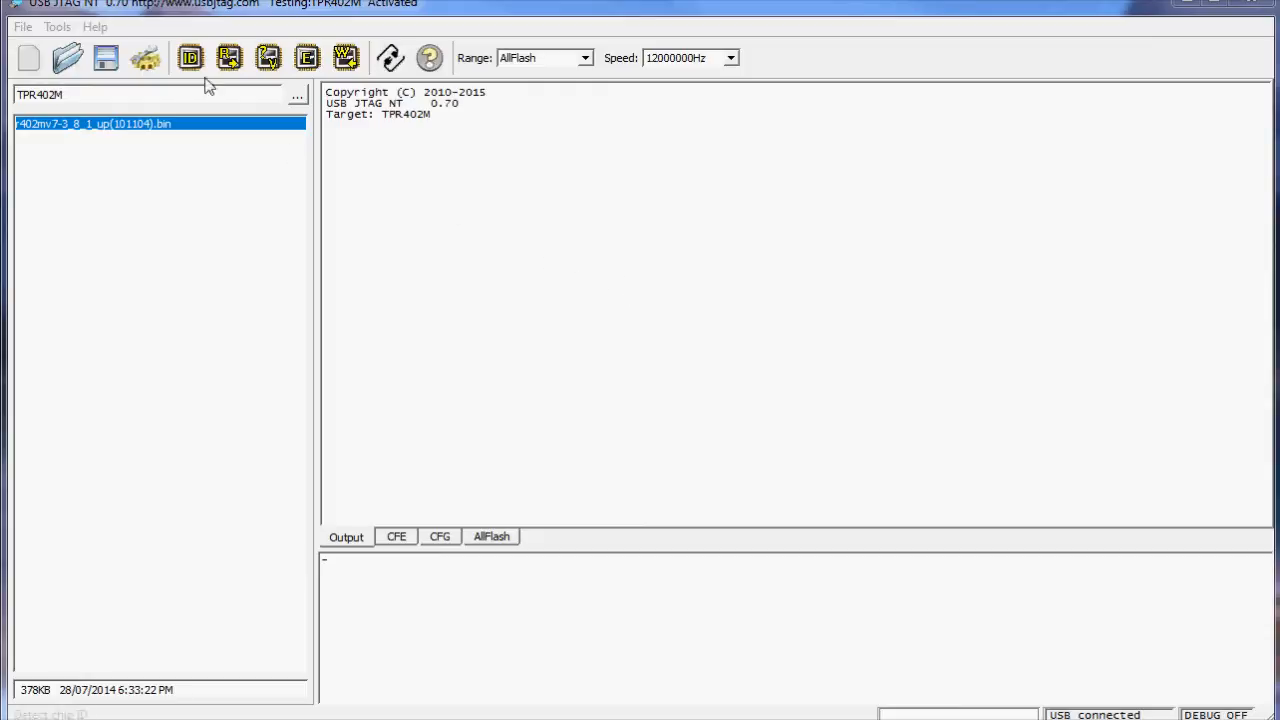
Detect the EN25F40 flash, read its full 512KB contents and save the backup as 9fc00000.bin.
click(190, 56)
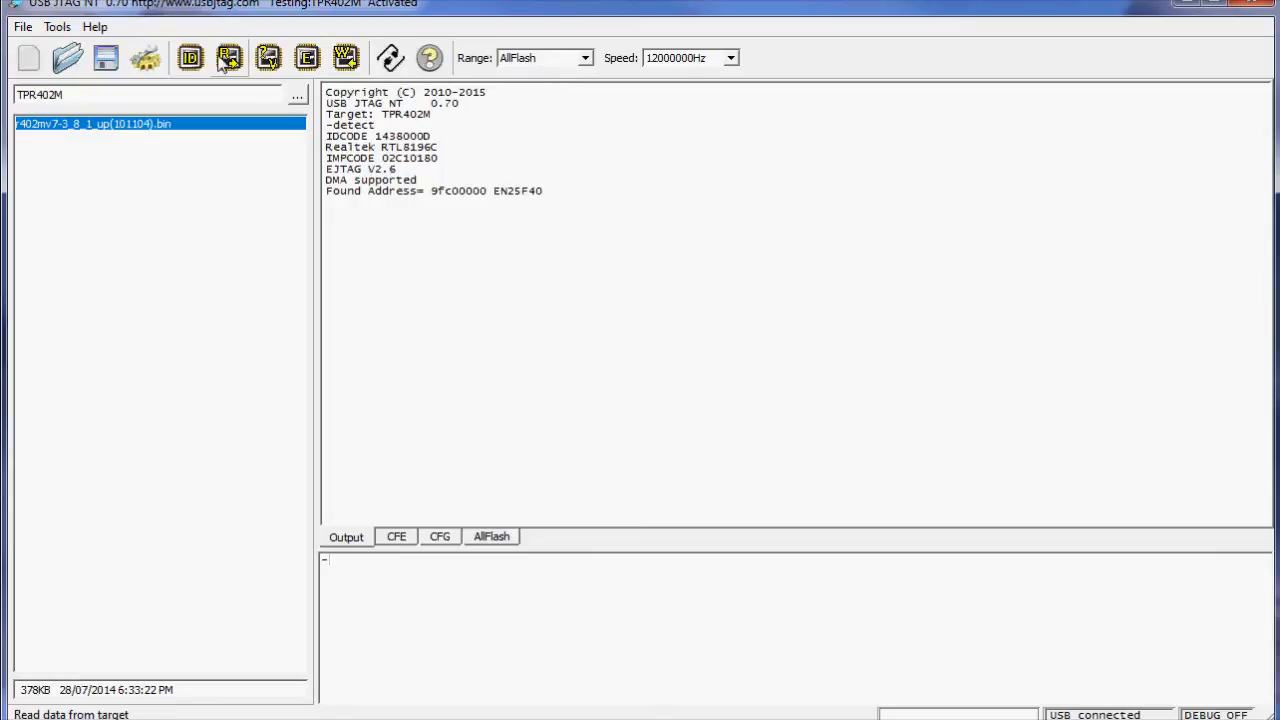
click(228, 56)
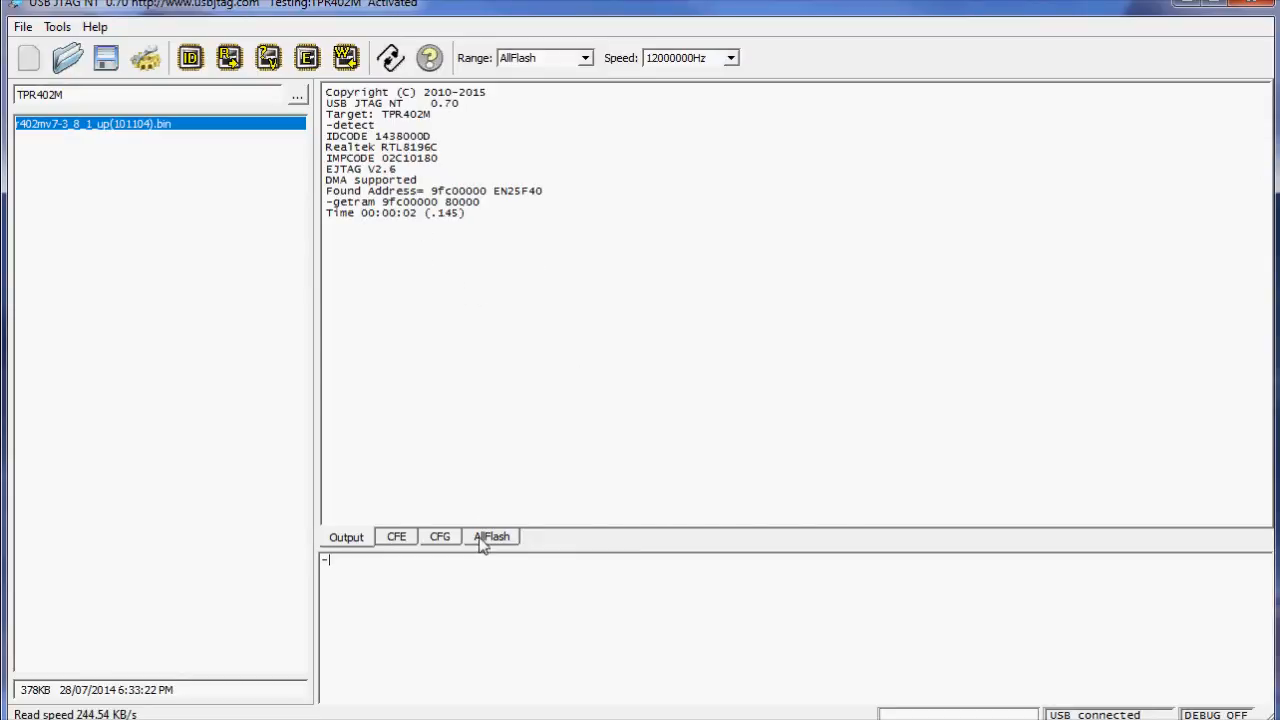
mouse_move(176, 230)
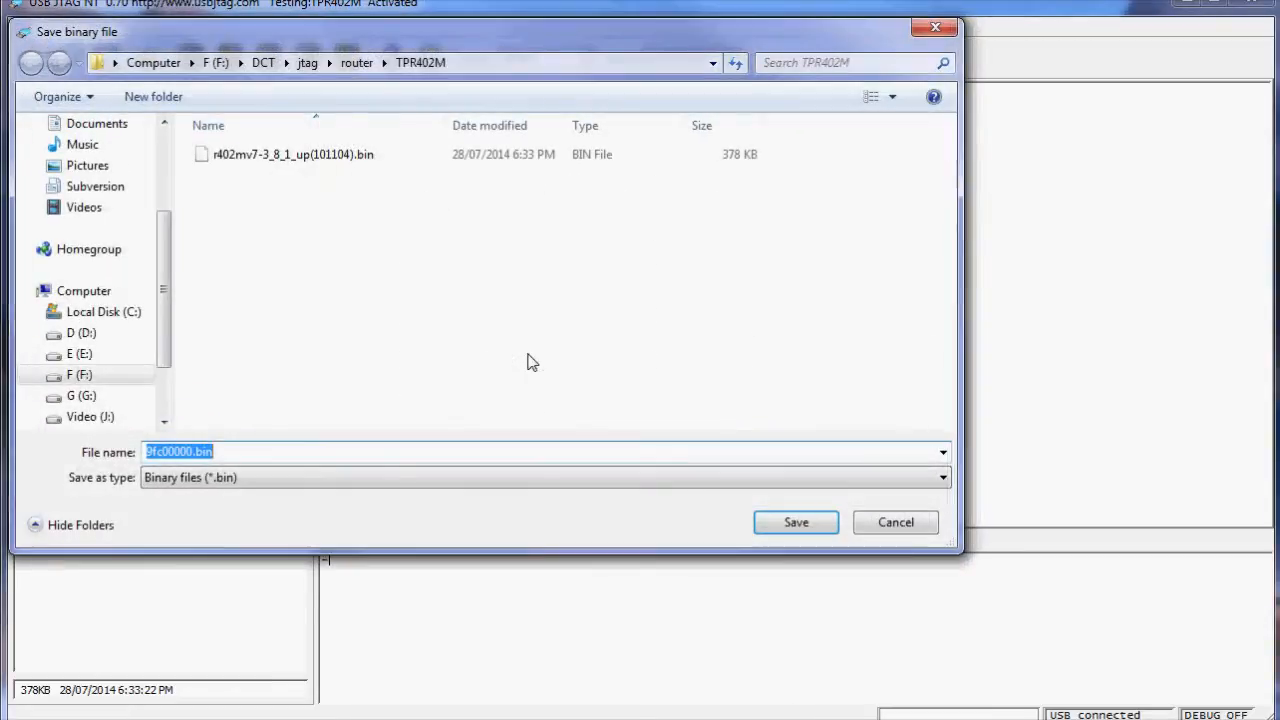
click(796, 522)
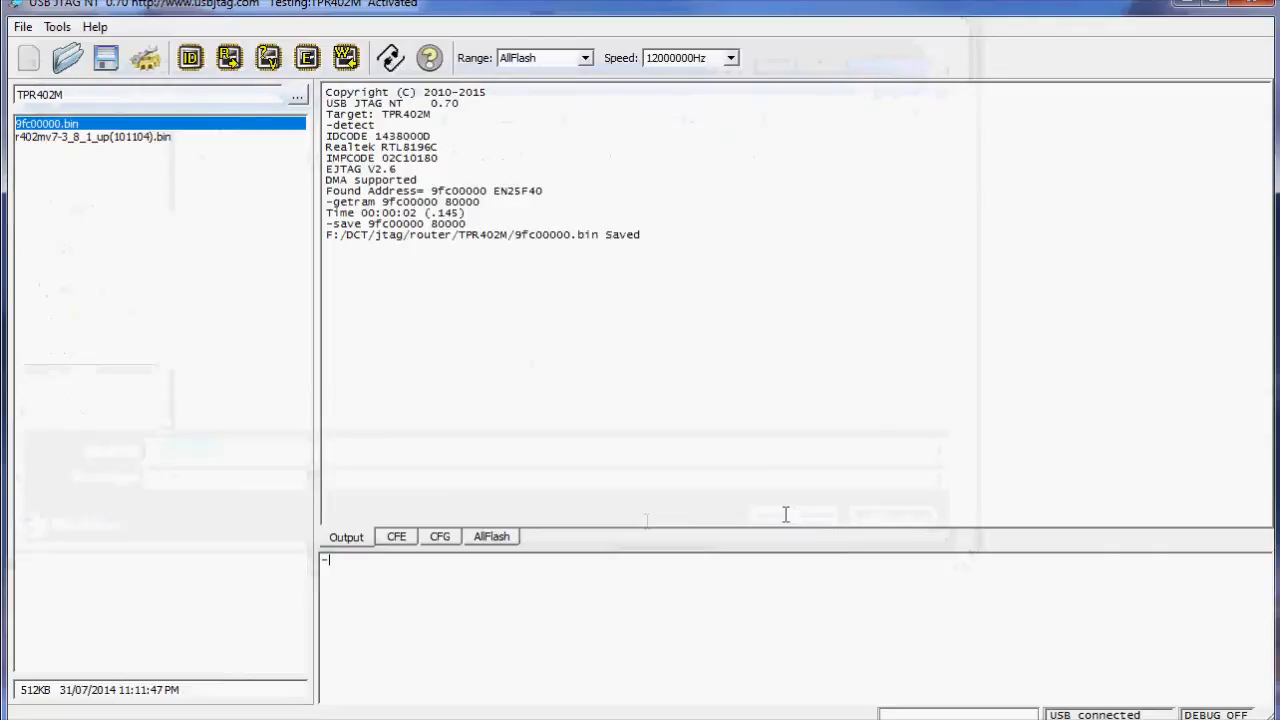
mouse_move(544, 448)
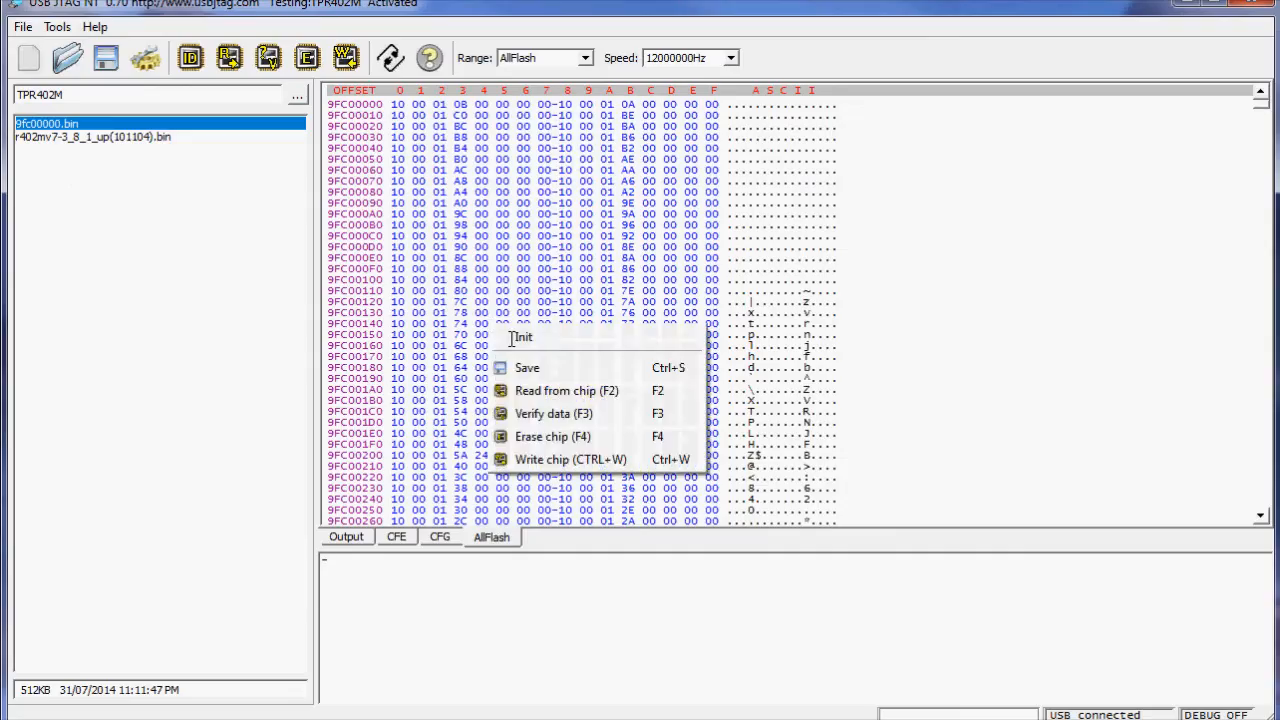
Init the AllFlash buffer and load r402mv7-3_8_1_up(101104).bin into it.
click(552, 436)
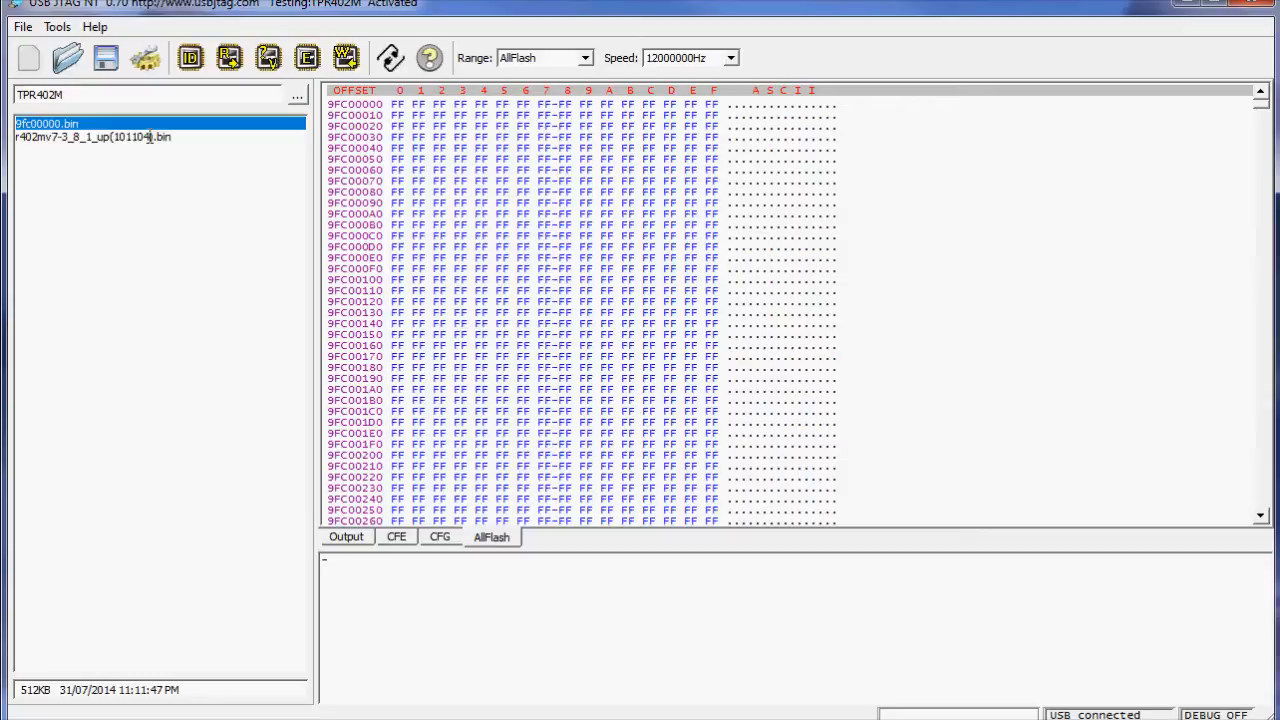
click(90, 136)
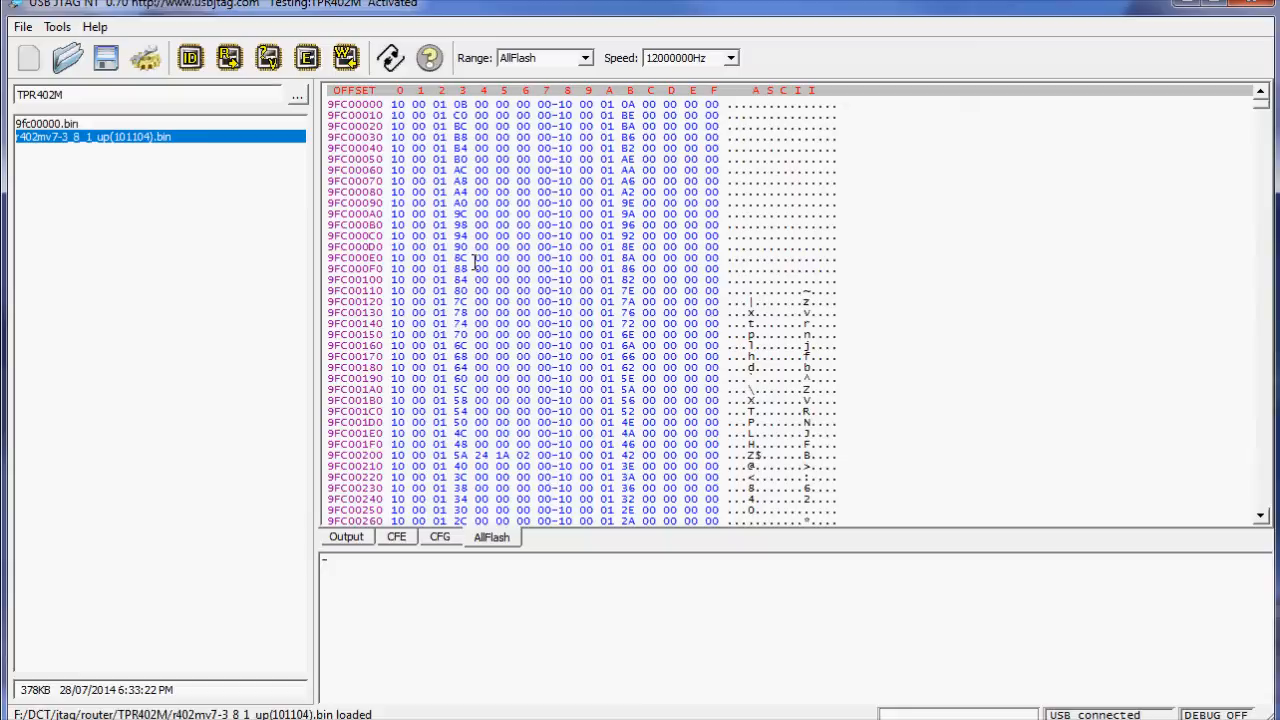
mouse_move(536, 284)
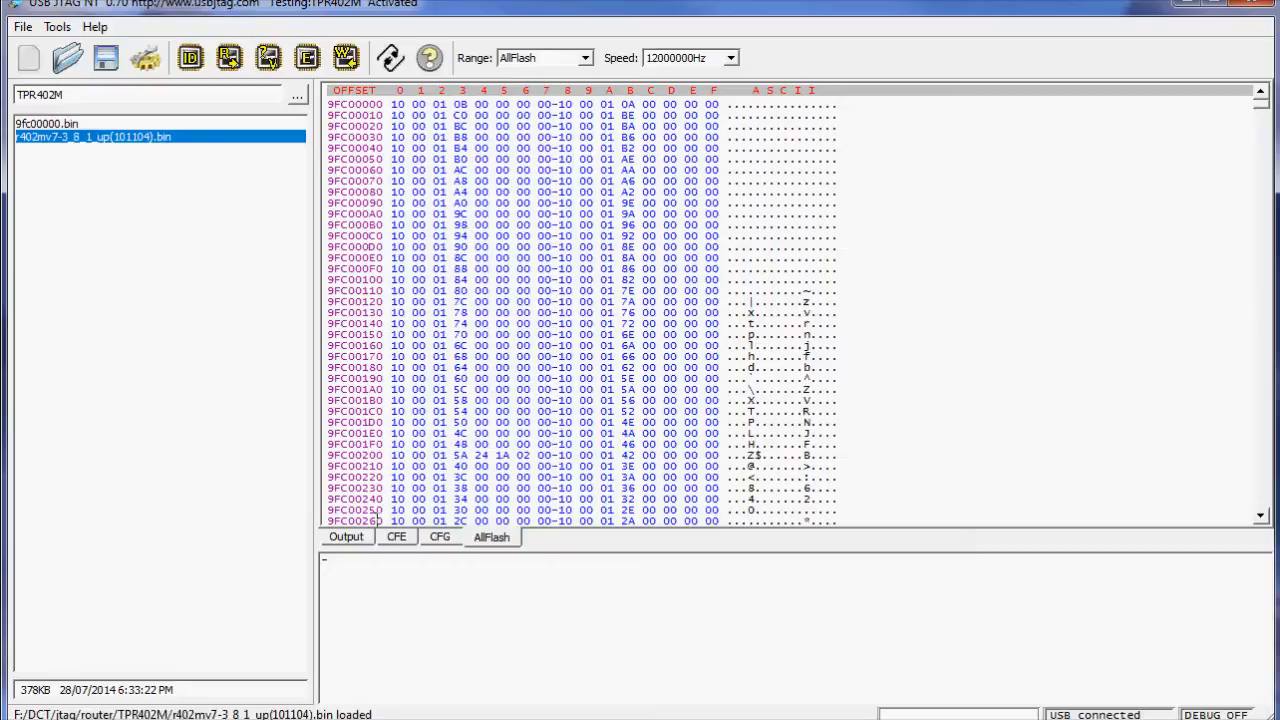
Write the loaded firmware to the chip, confirming the warning, with program pass reported.
click(346, 536)
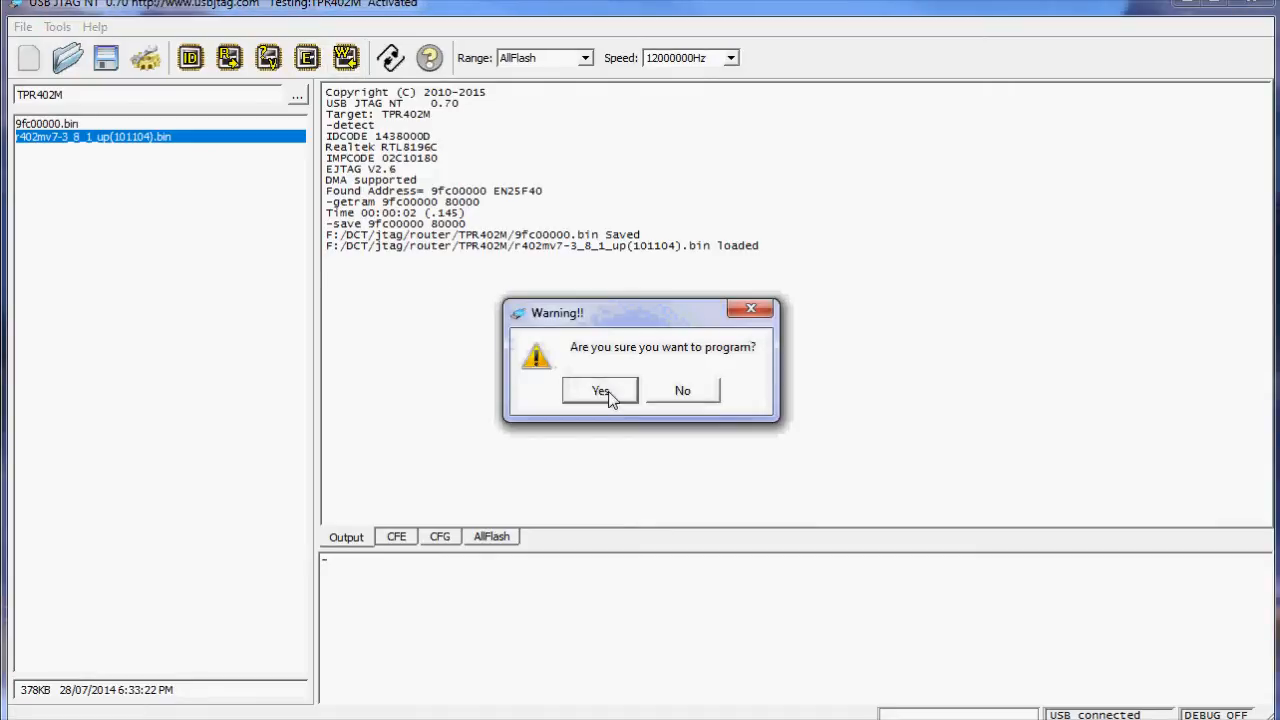
click(600, 390)
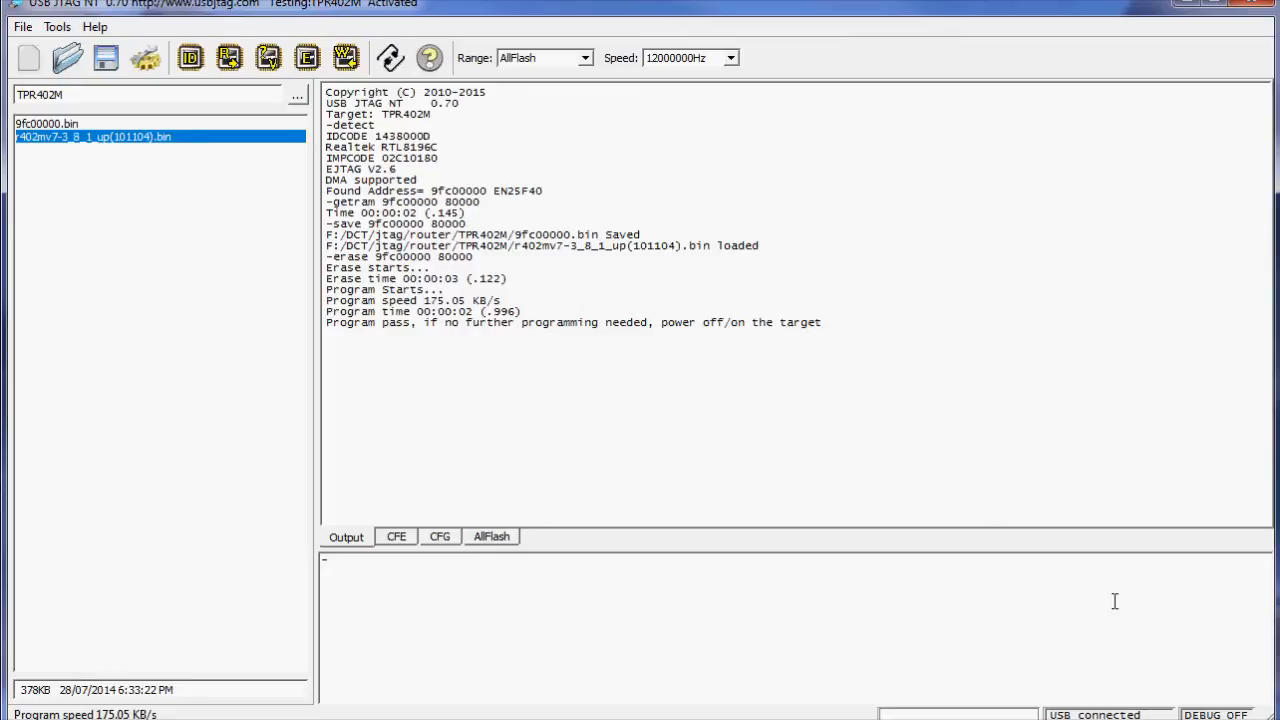
mouse_move(426, 304)
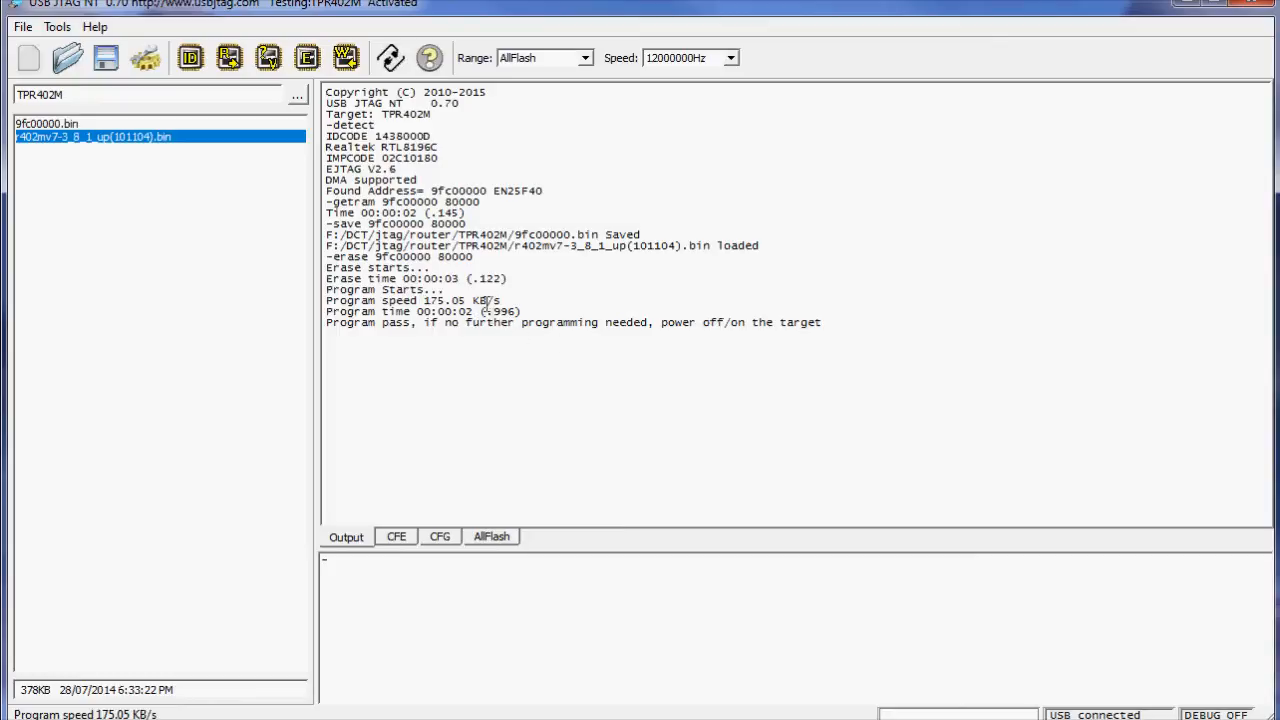
mouse_move(256, 92)
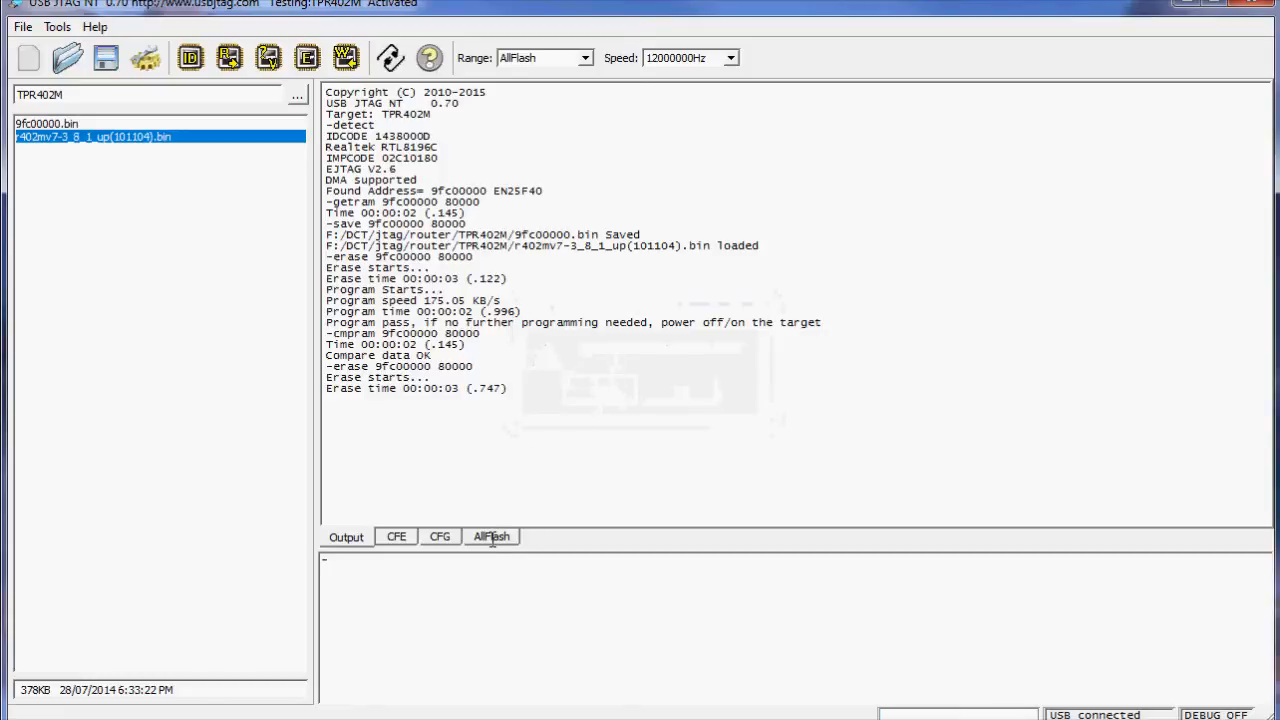
Verify data (F3) so the chip compares OK against the buffer.
click(492, 536)
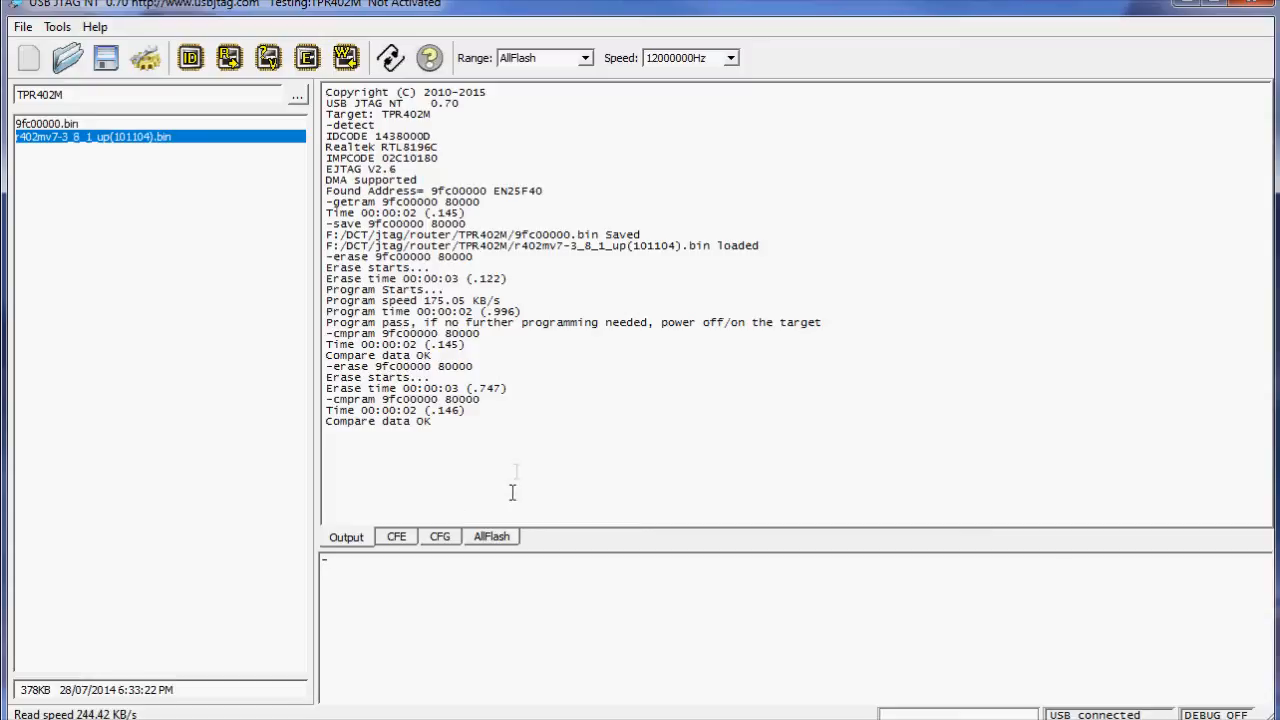
Retry Detect twice, getting the RTL8196C with an unknown flash or IDCODE 00000000.
click(190, 56)
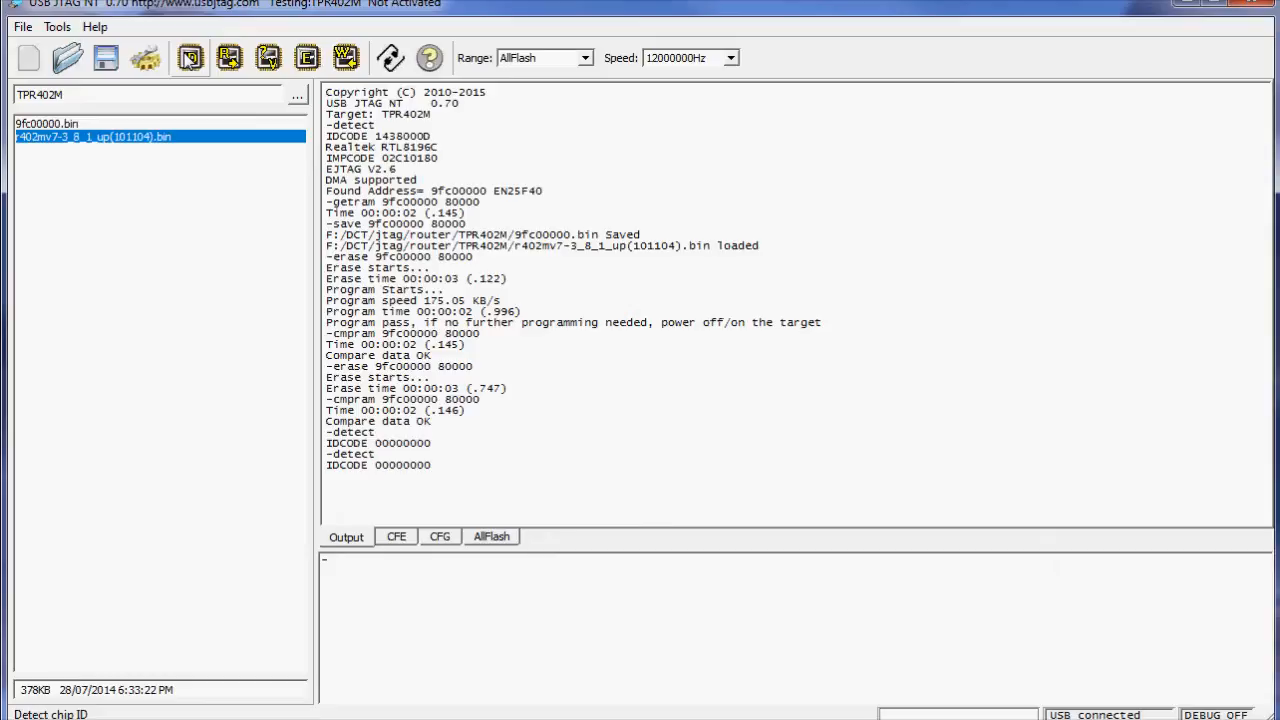
click(190, 56)
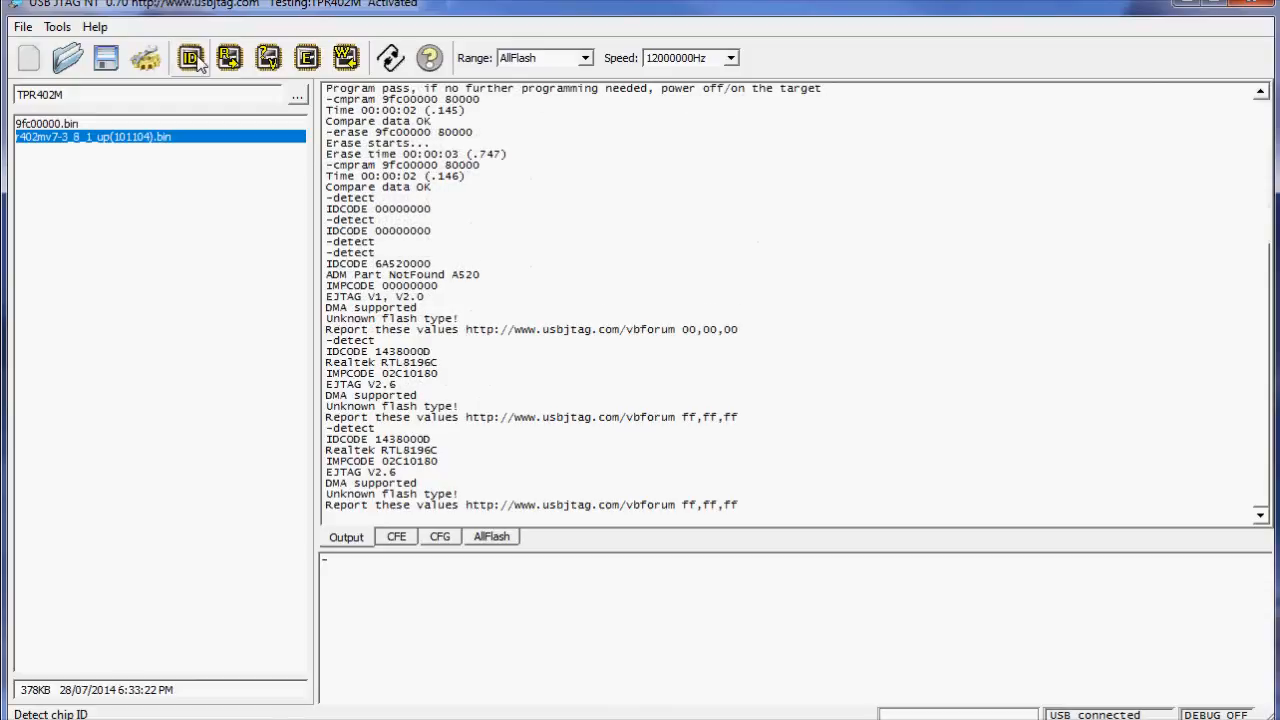
mouse_move(512, 556)
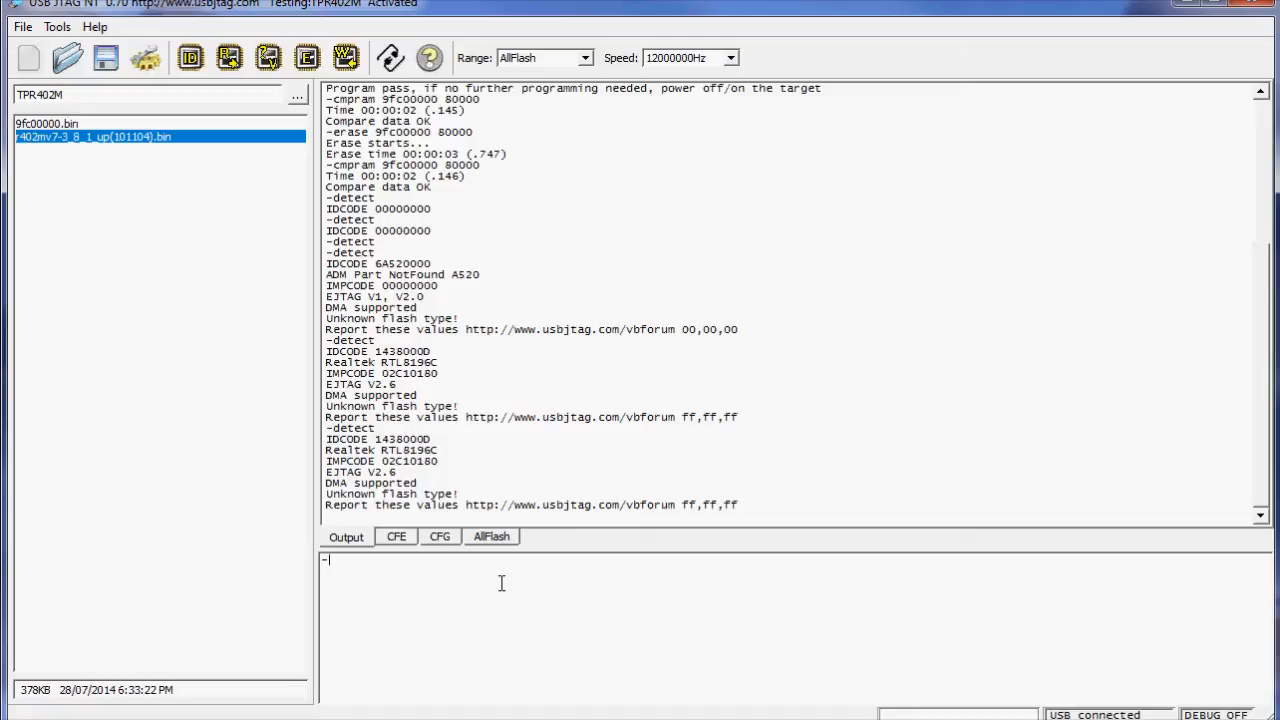
Send the tap console commands to reset the JTAG tap so EN25F40 detects again.
text(tap c)
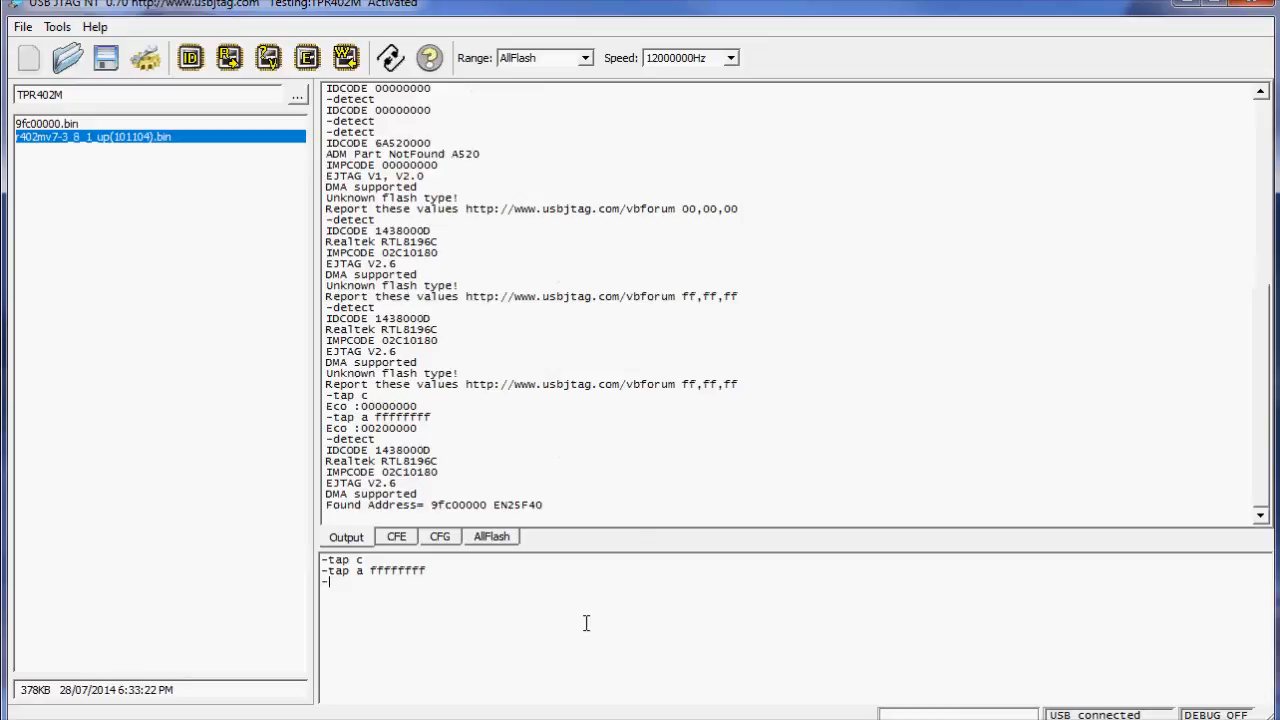
mouse_move(564, 582)
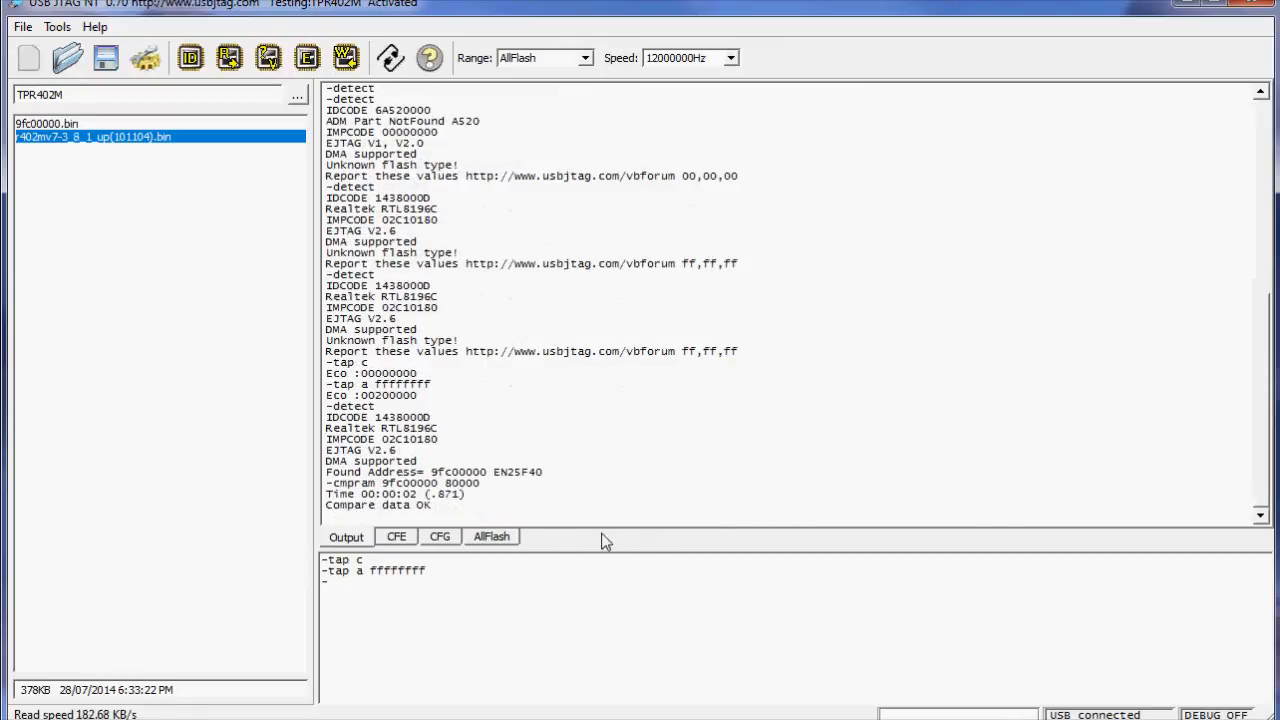
Reload r402mv7-3_8_1_up(101104).bin and write it to the erased flash, confirming the warning.
click(490, 536)
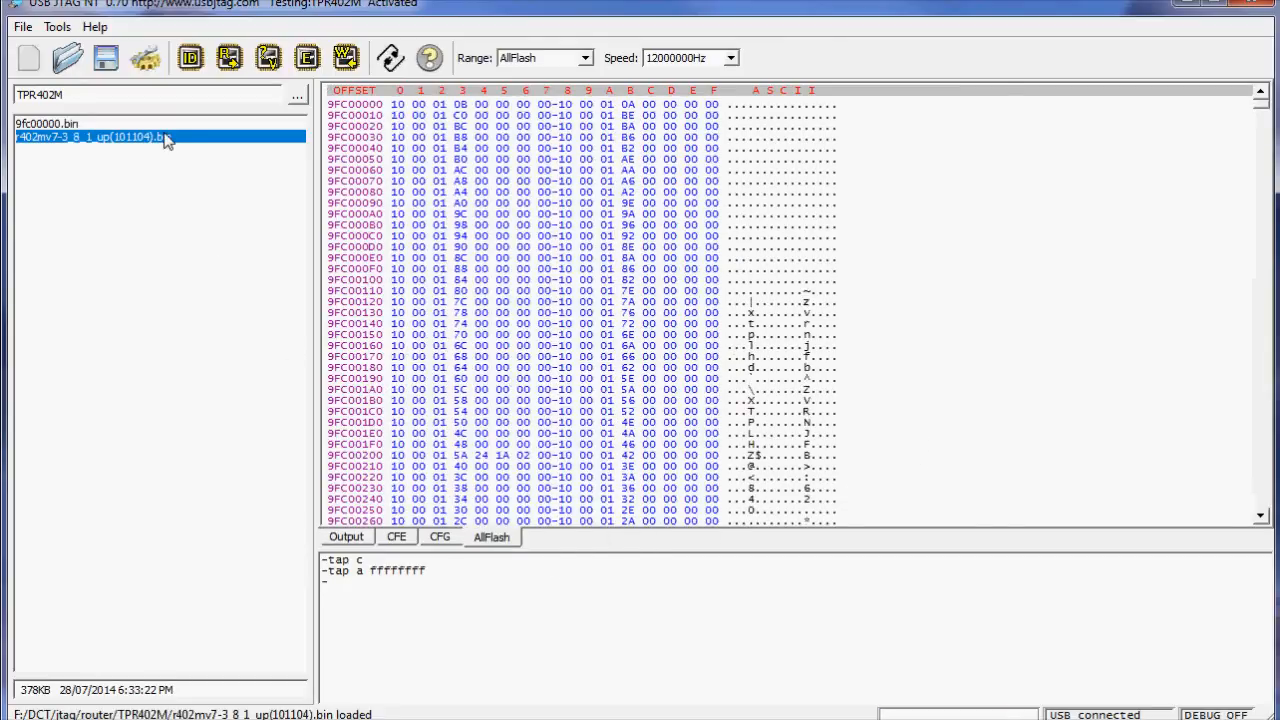
click(346, 536)
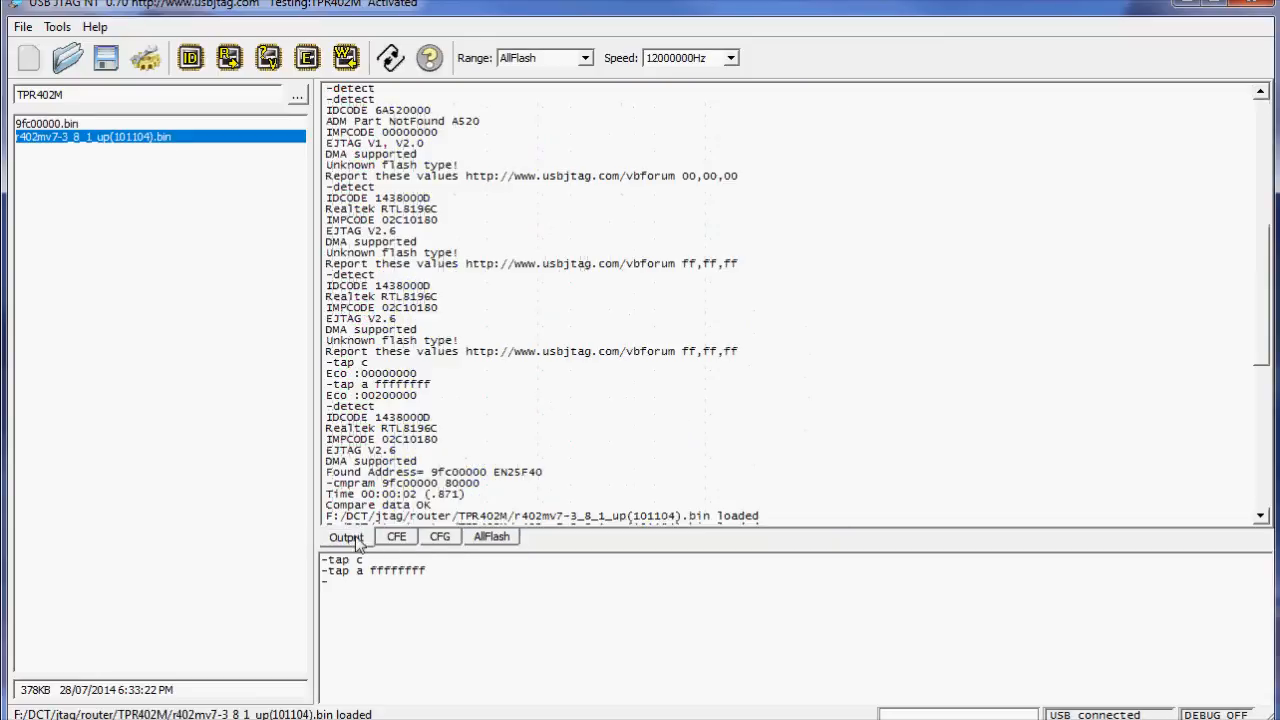
click(344, 56)
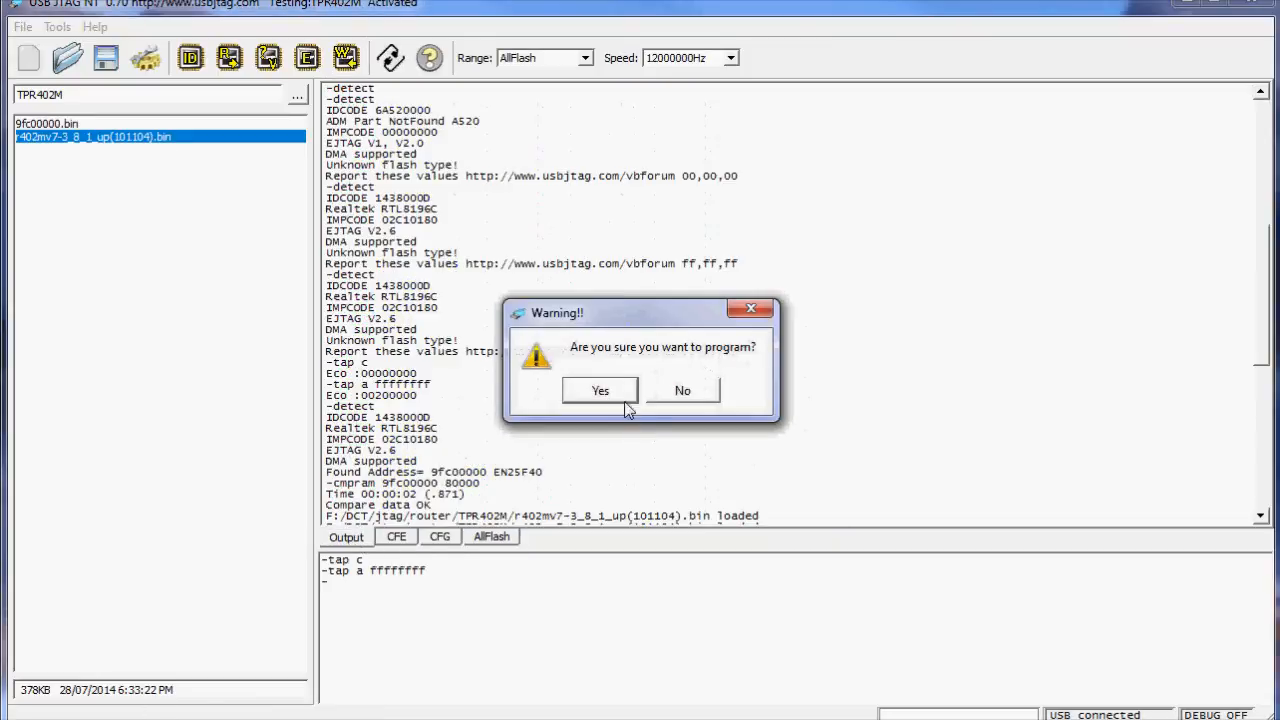
click(600, 390)
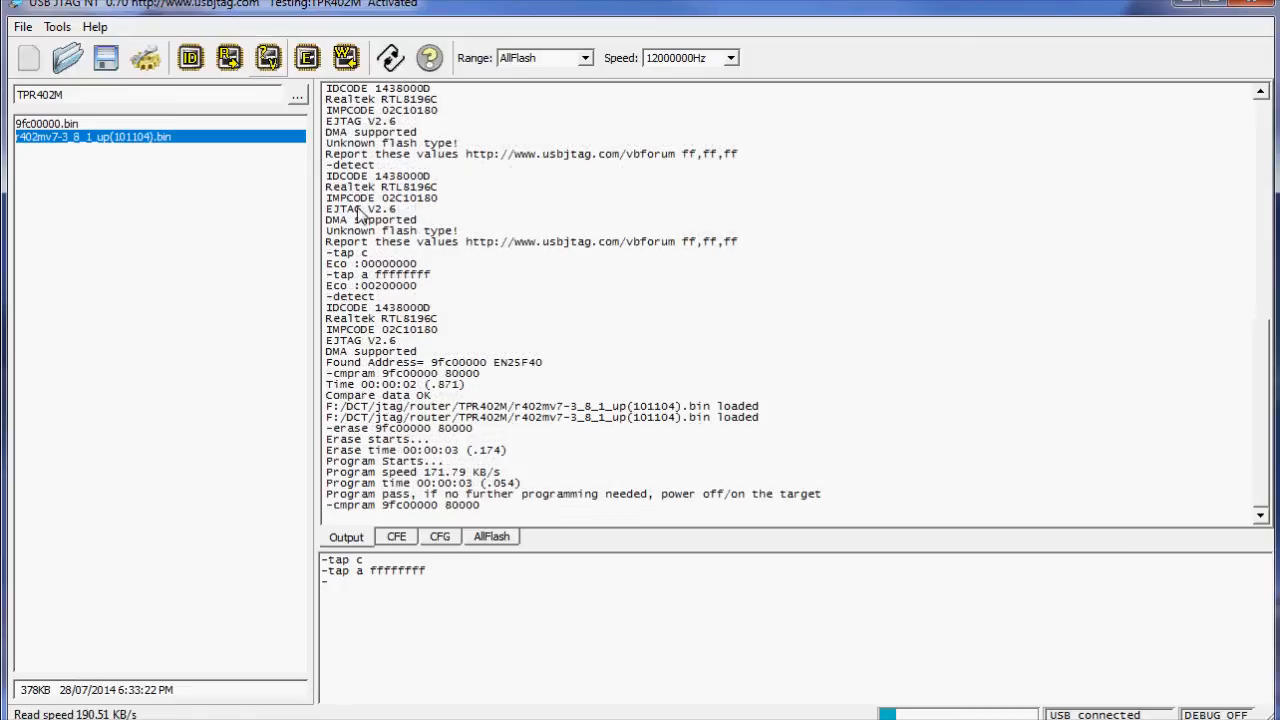
mouse_move(484, 312)
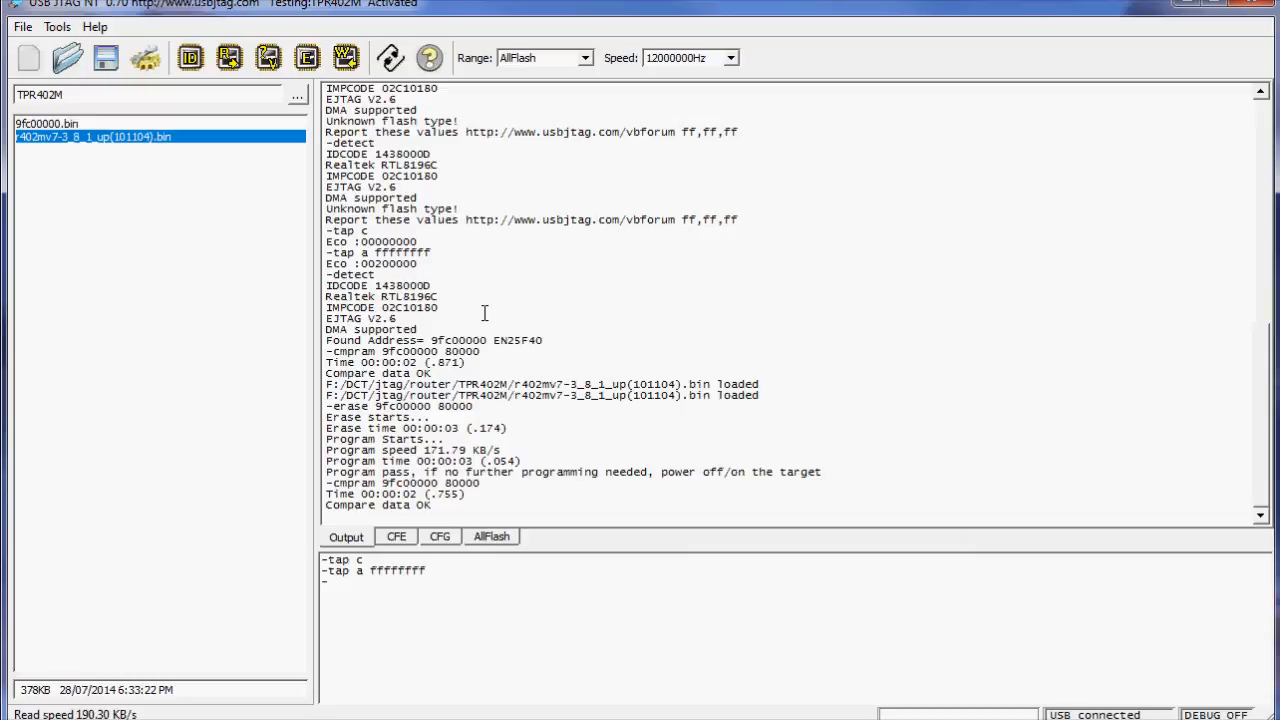
mouse_move(772, 414)
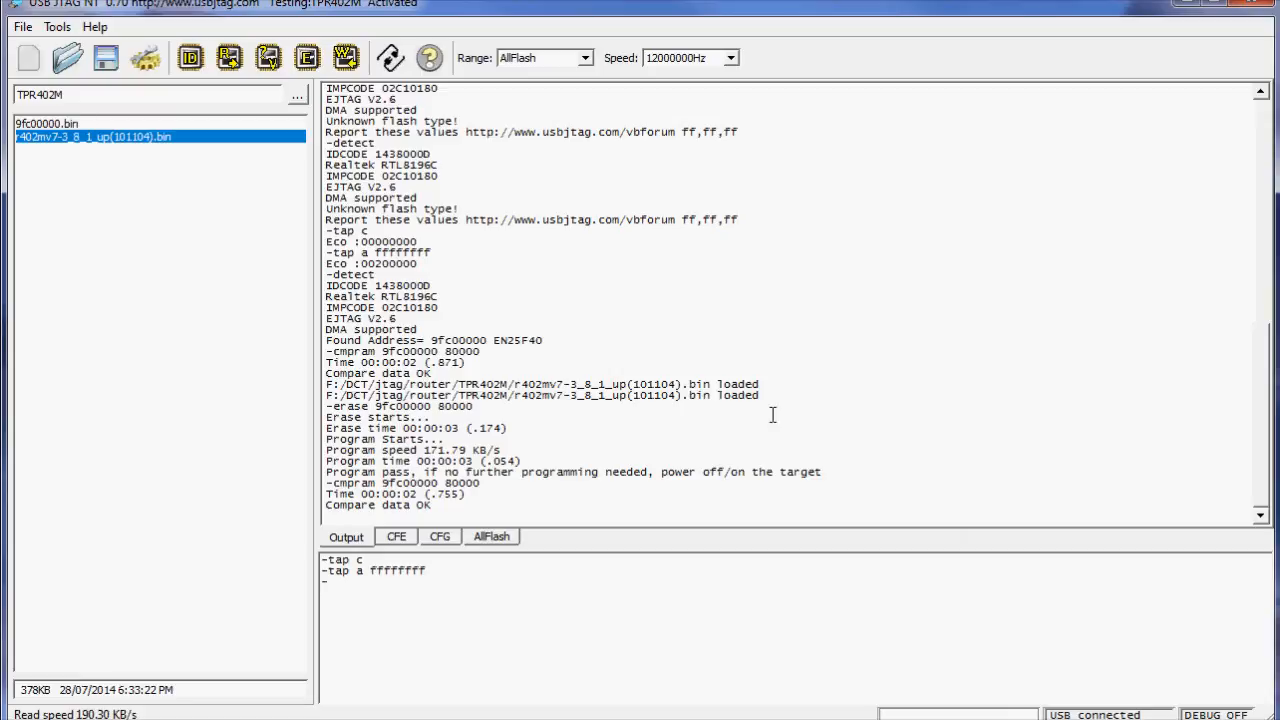